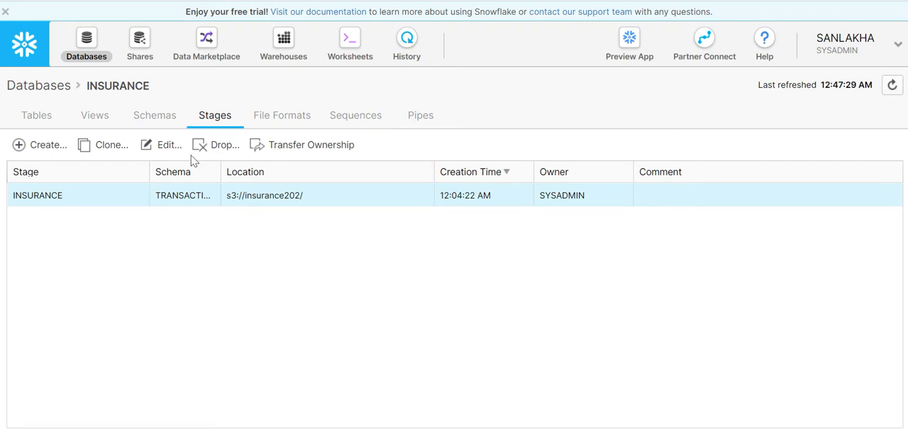
{"action": "mouse_move", "coordinate": [275, 128]}
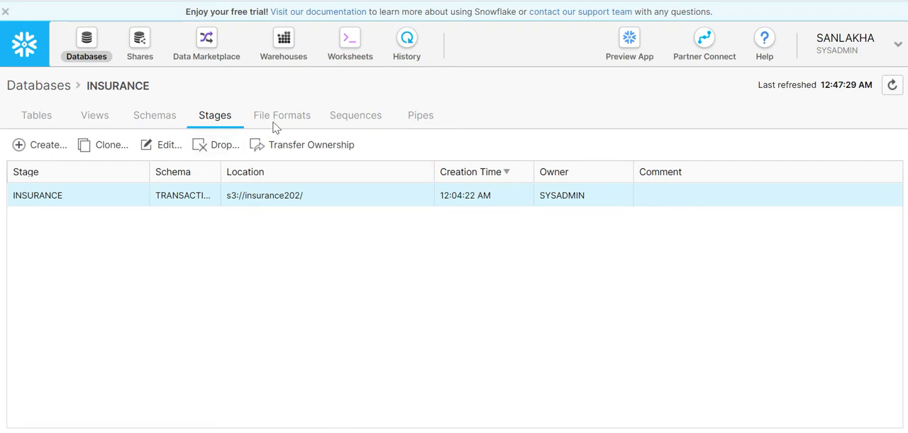
{"action": "mouse_move", "coordinate": [242, 91]}
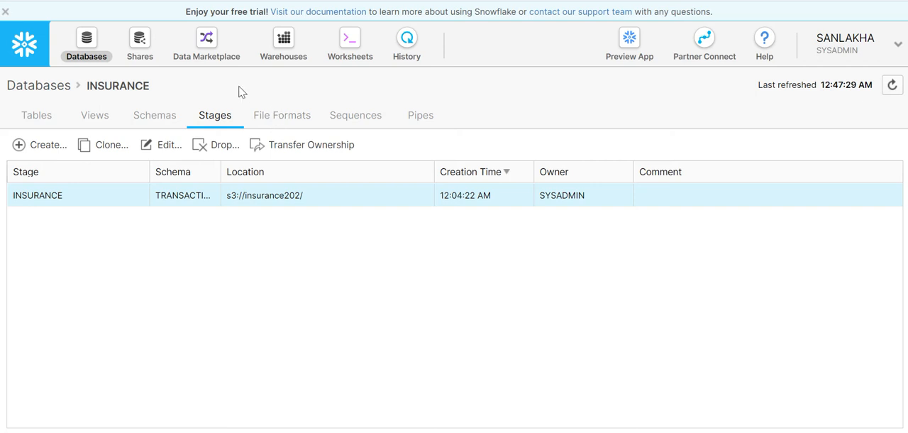
{"action": "mouse_move", "coordinate": [209, 93]}
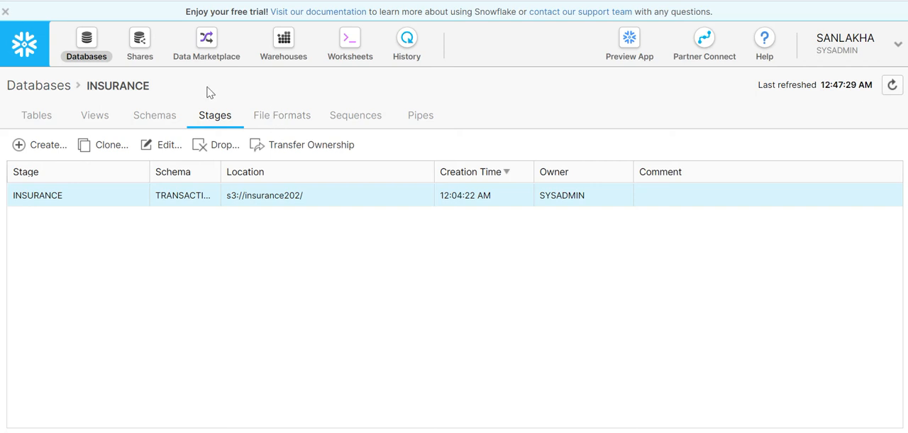
{"action": "mouse_move", "coordinate": [196, 88]}
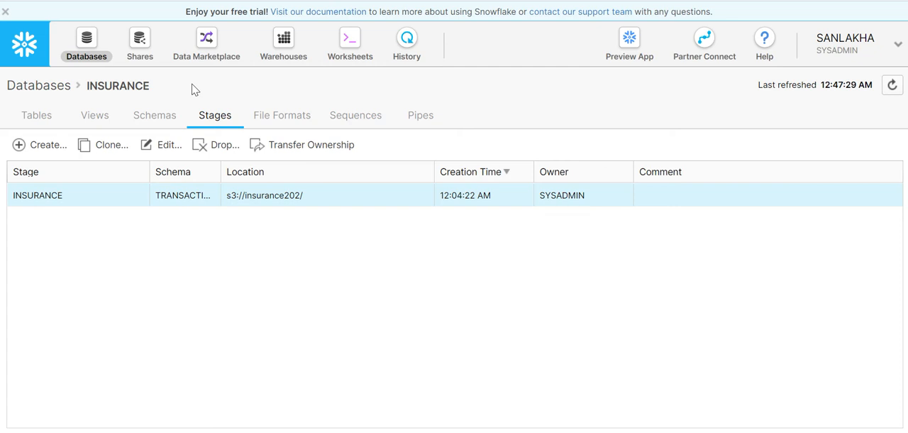
{"action": "mouse_move", "coordinate": [91, 40]}
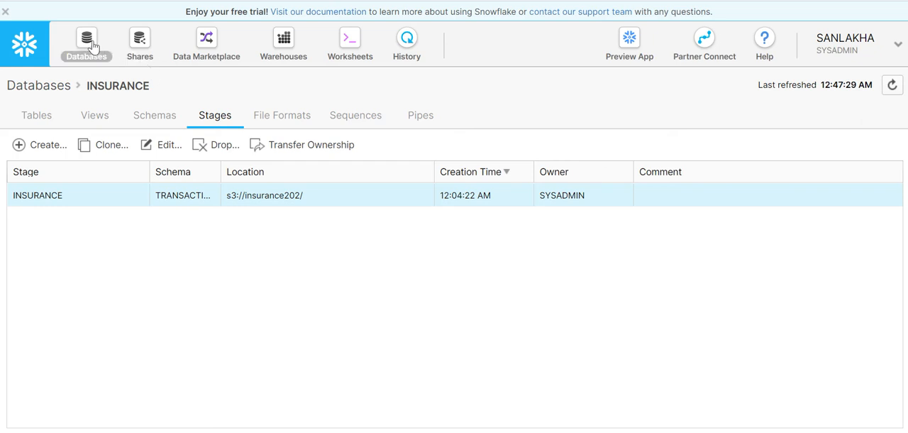
Start creating a new stage in the INSURANCE database from its Stages list
{"action": "left_click", "coordinate": [85, 40]}
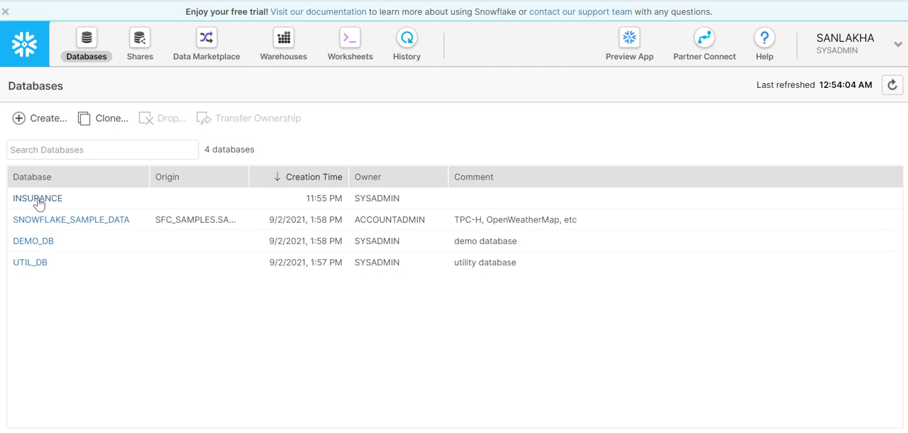
{"action": "left_click", "coordinate": [37, 199]}
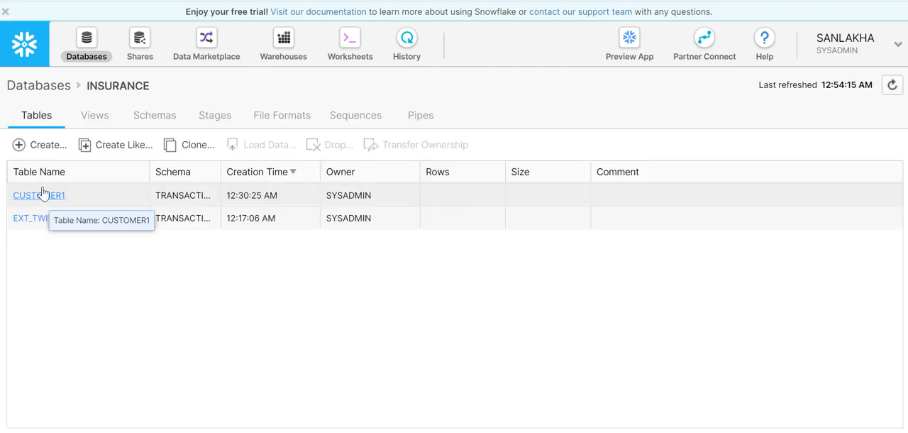
{"action": "mouse_move", "coordinate": [132, 201]}
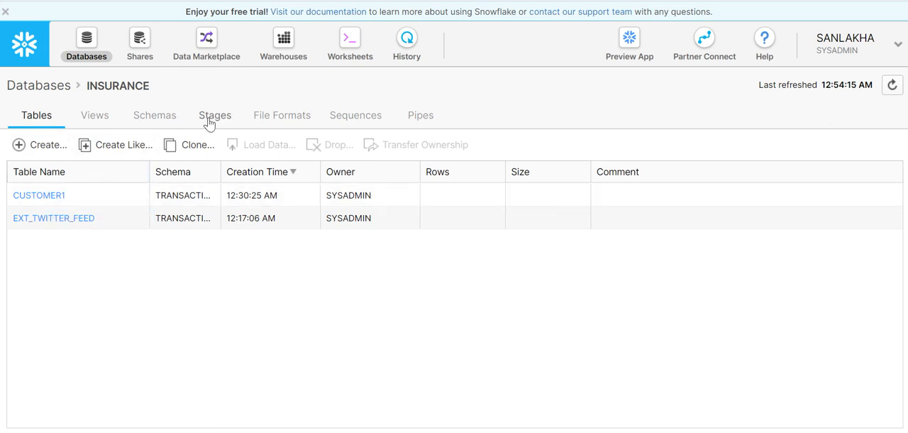
{"action": "left_click", "coordinate": [216, 115]}
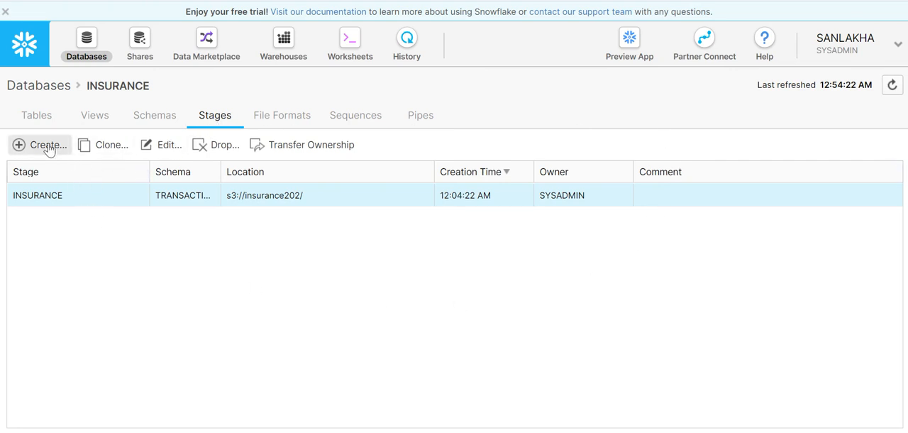
{"action": "left_click", "coordinate": [43, 145]}
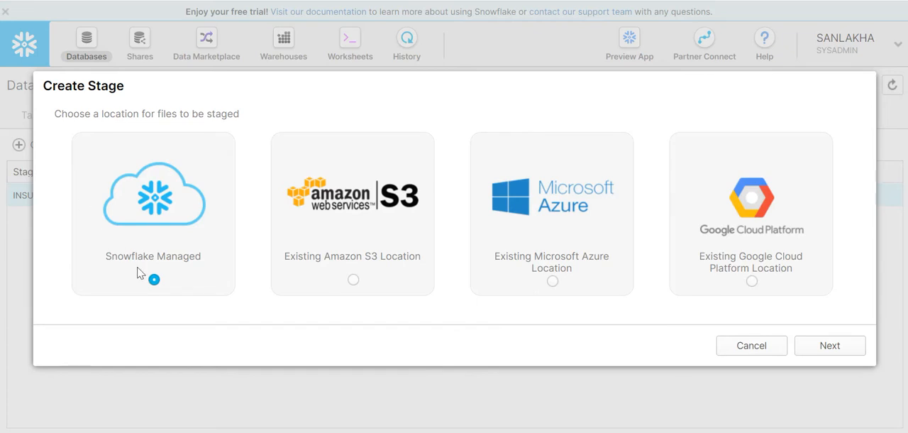
{"action": "mouse_move", "coordinate": [349, 234]}
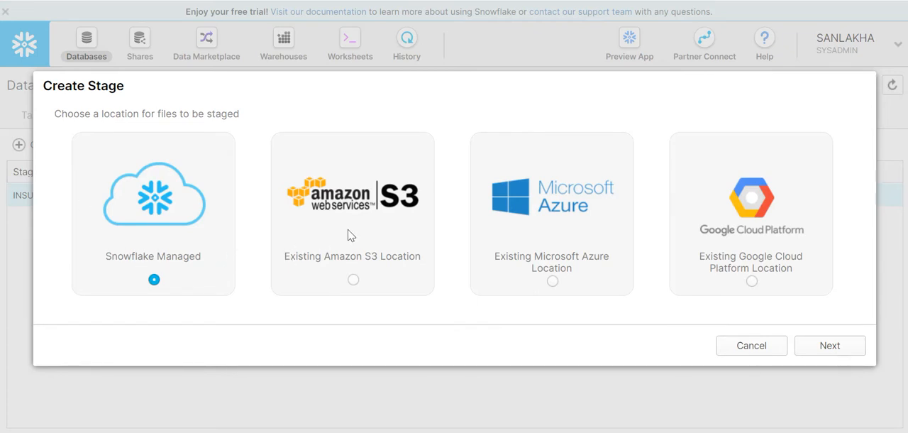
{"action": "mouse_move", "coordinate": [153, 258]}
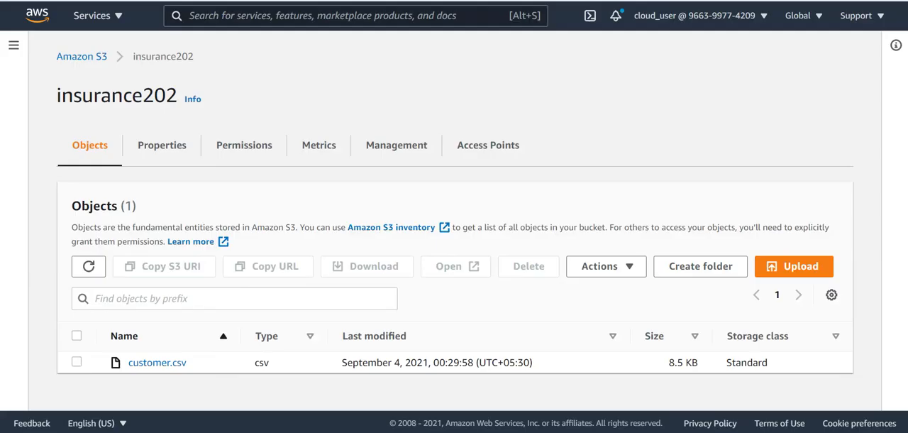
{"action": "mouse_move", "coordinate": [168, 407]}
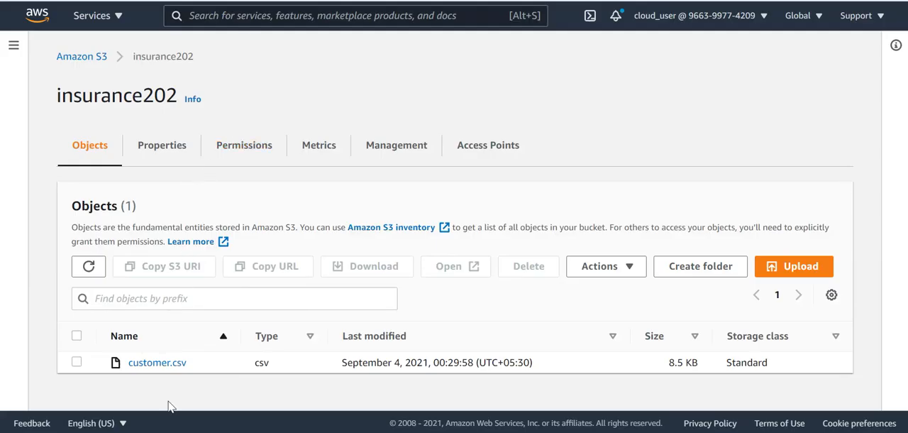
{"action": "mouse_move", "coordinate": [167, 377]}
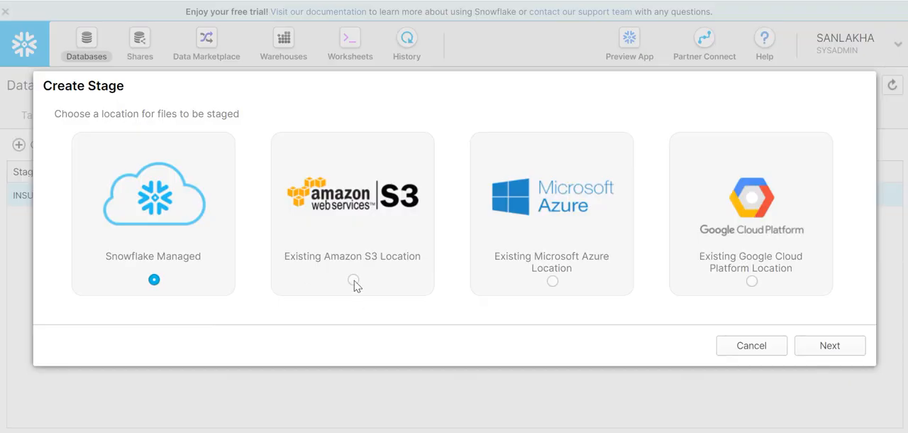
Choose an existing Amazon S3 location and name the stage mytestatge
{"action": "left_click", "coordinate": [353, 281]}
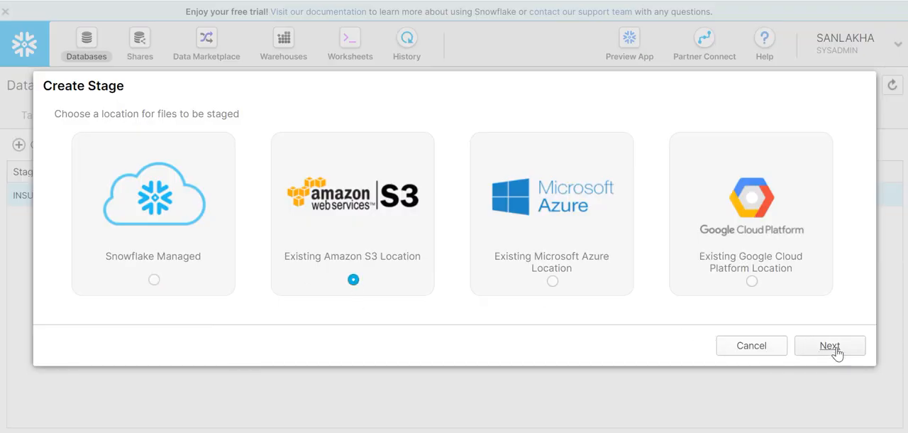
{"action": "left_click", "coordinate": [829, 346]}
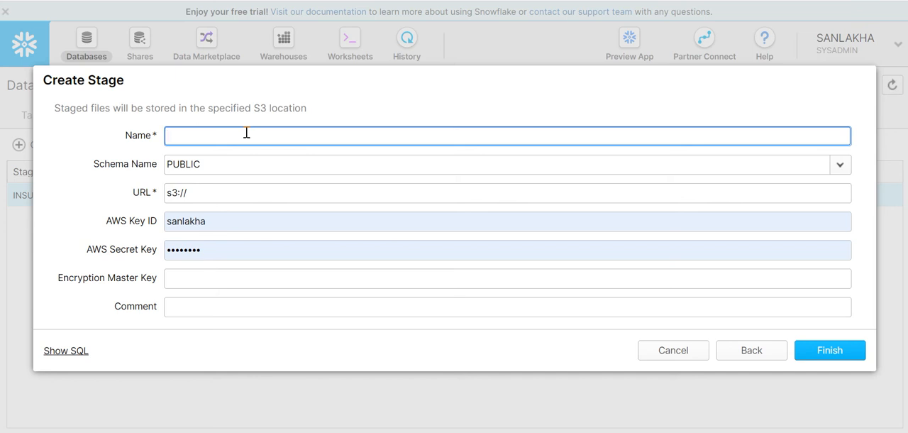
{"action": "type", "text": "my"}
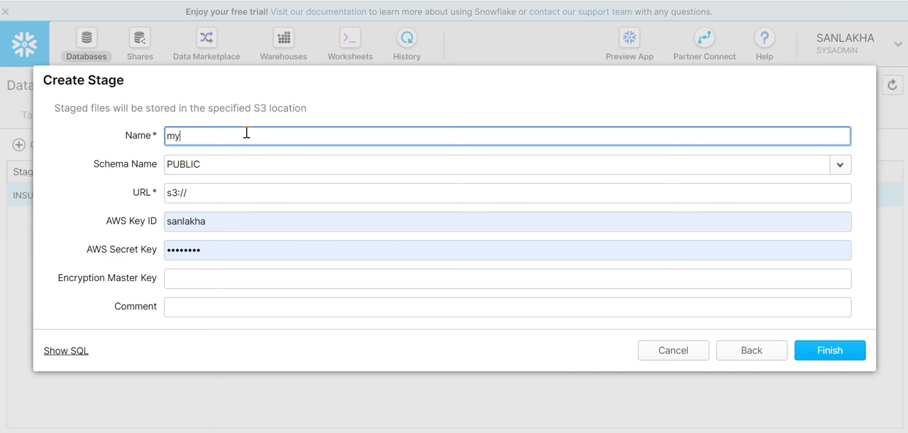
{"action": "type", "text": "test"}
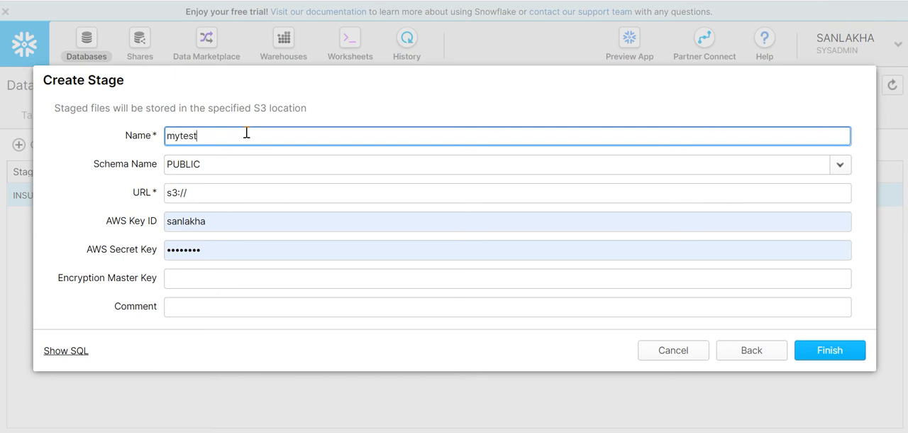
{"action": "type", "text": "atge"}
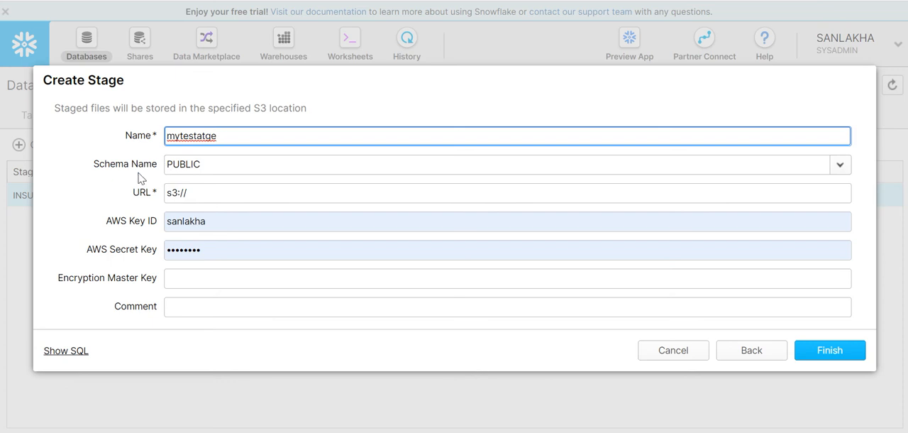
{"action": "mouse_move", "coordinate": [332, 158]}
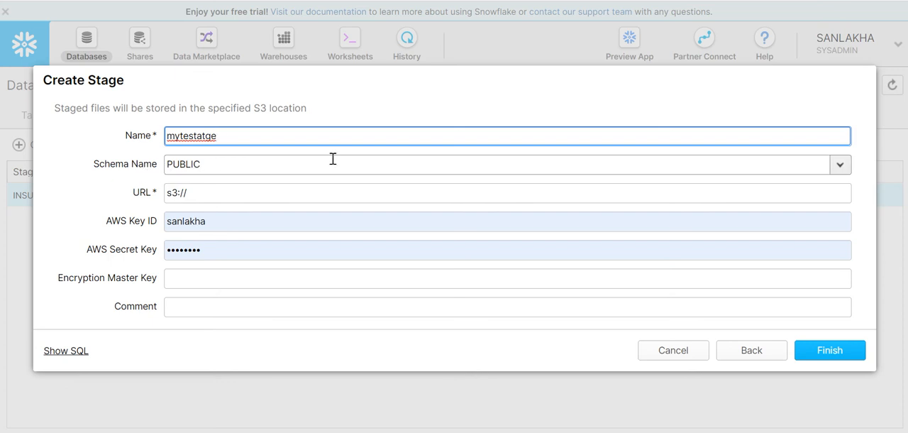
Place the stage in the TRANSACTIONS schema
{"action": "left_click", "coordinate": [840, 164]}
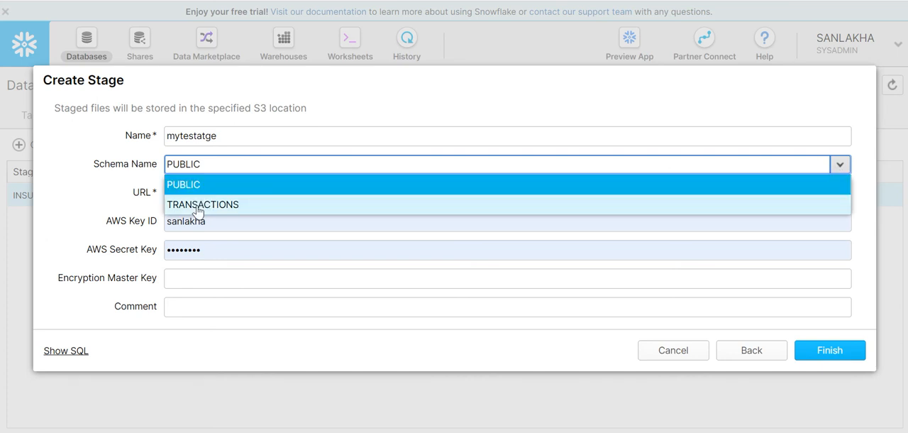
{"action": "left_click", "coordinate": [203, 204]}
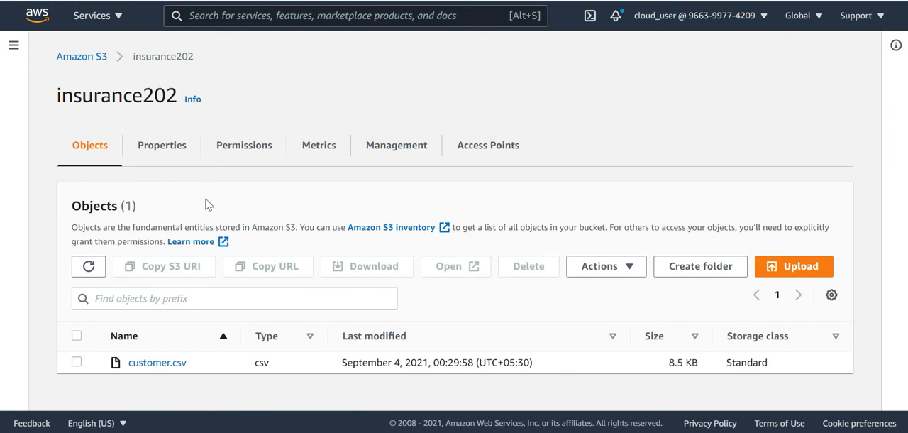
{"action": "mouse_move", "coordinate": [181, 100]}
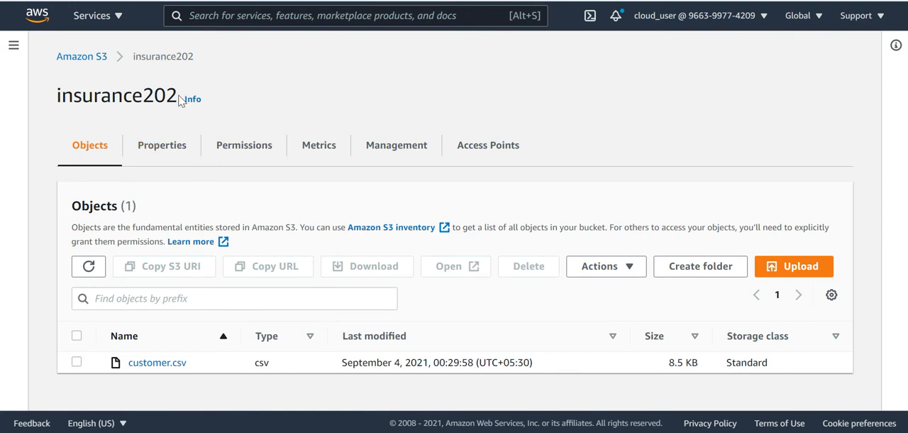
Select the bucket name insurance202 in the S3 console
{"action": "double_click", "coordinate": [117, 95]}
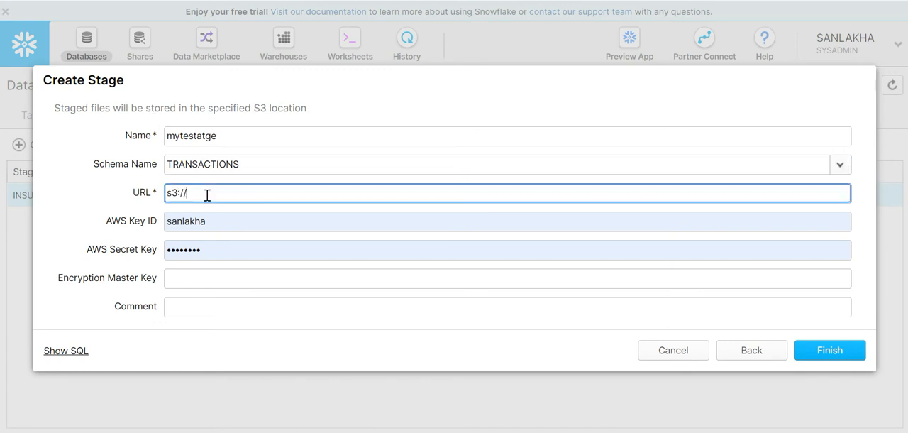
Set the stage URL to s3://insurance202/
{"action": "type", "text": "insurance202/"}
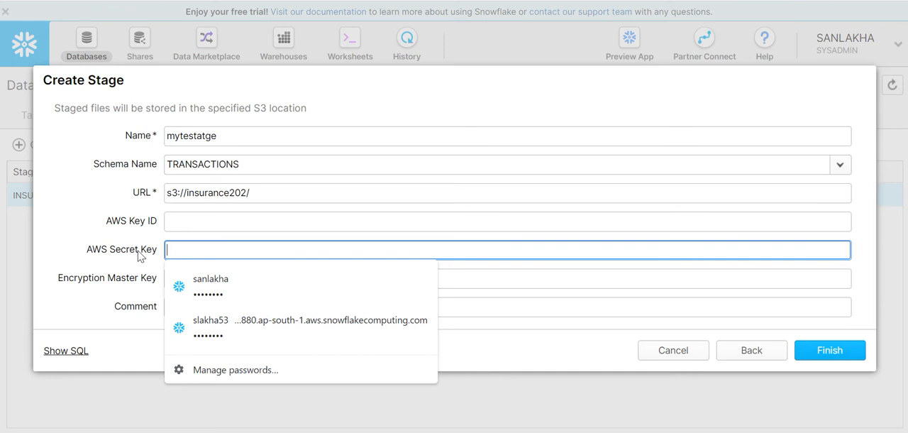
{"action": "mouse_move", "coordinate": [830, 350]}
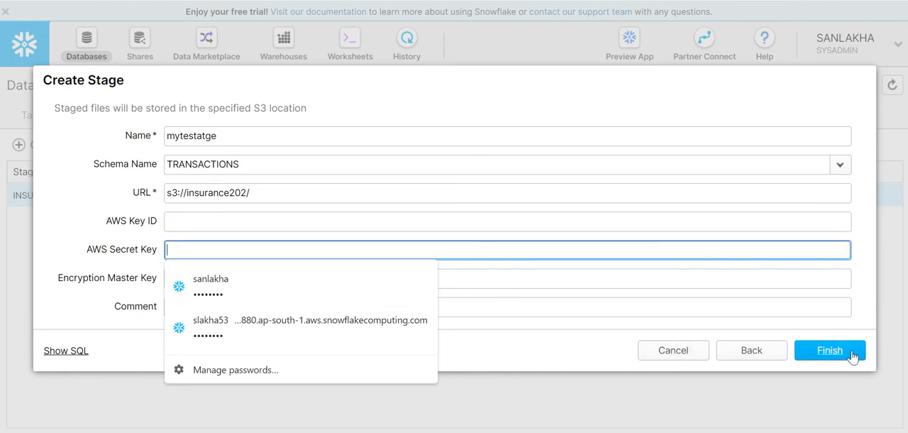
{"action": "mouse_move", "coordinate": [720, 356]}
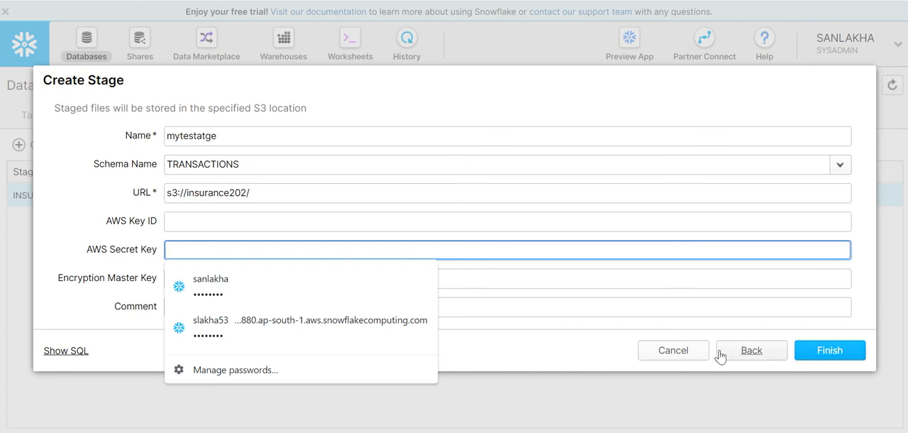
{"action": "mouse_move", "coordinate": [678, 361]}
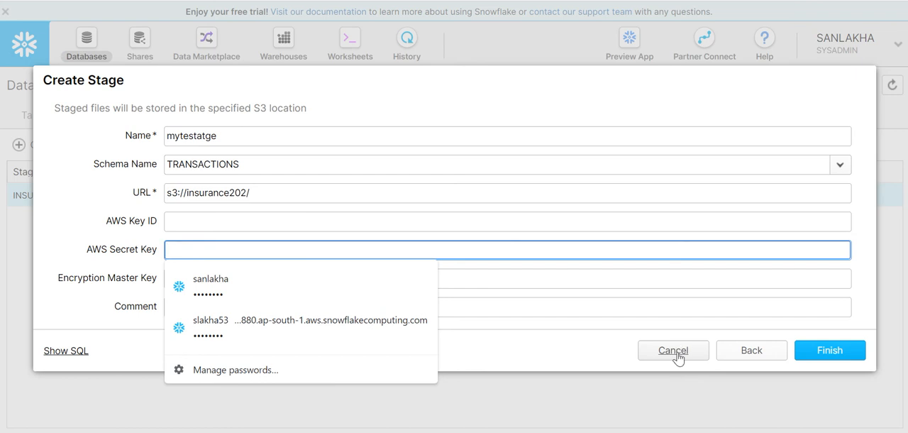
Discard the unfinished stage and switch to the SQL worksheets
{"action": "left_click", "coordinate": [672, 350]}
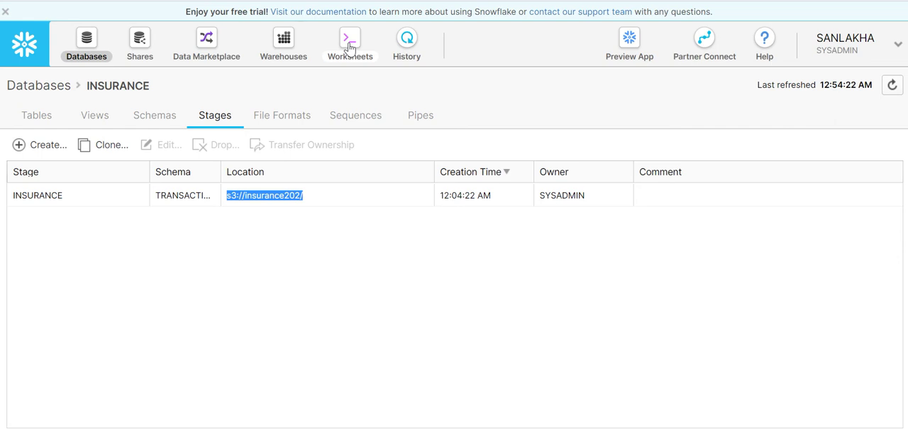
{"action": "left_click", "coordinate": [349, 37]}
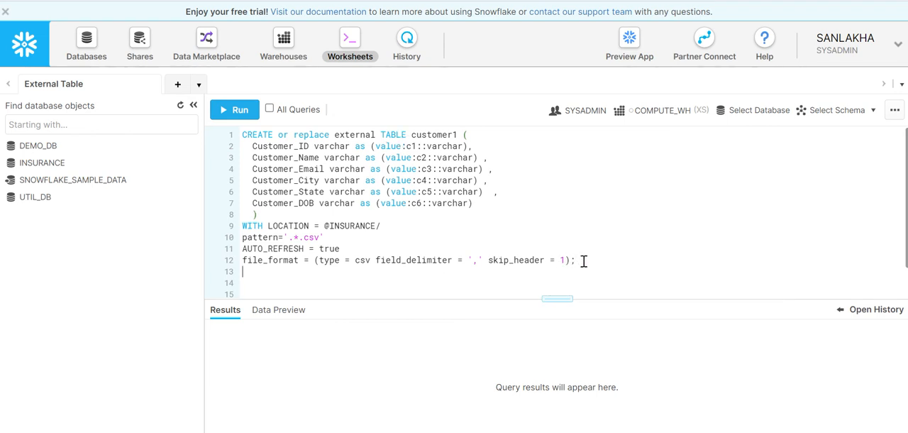
{"action": "type", "text": "1"}
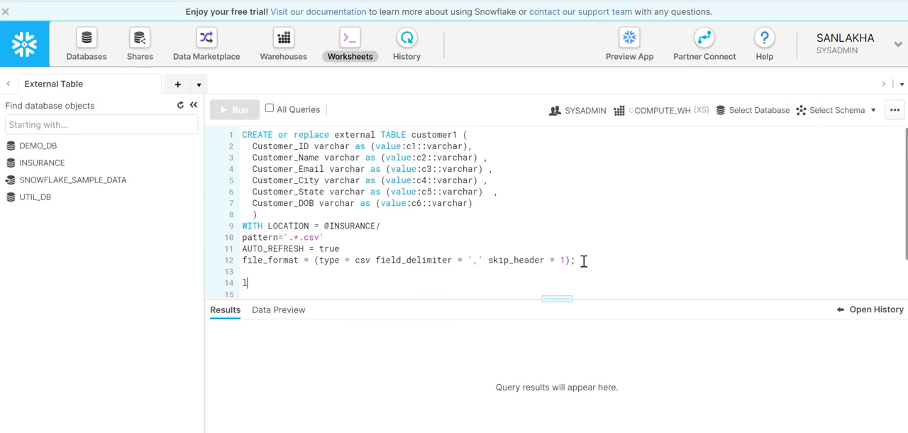
{"action": "type", "text": "ist @i"}
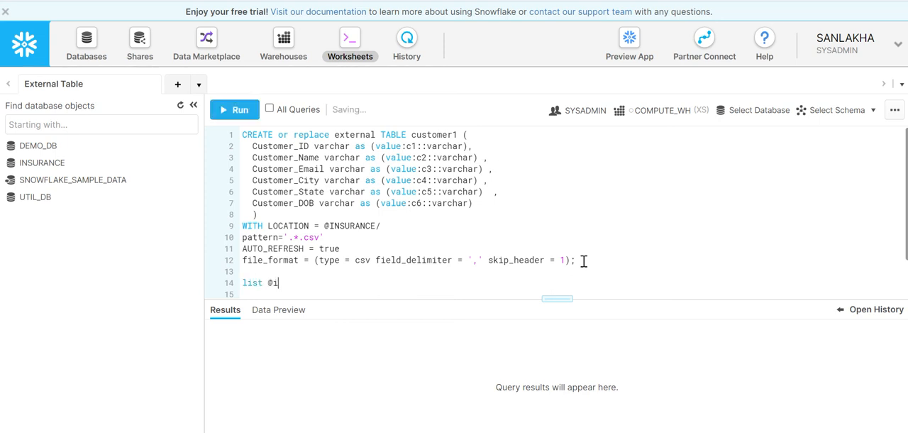
{"action": "type", "text": "nsurance"}
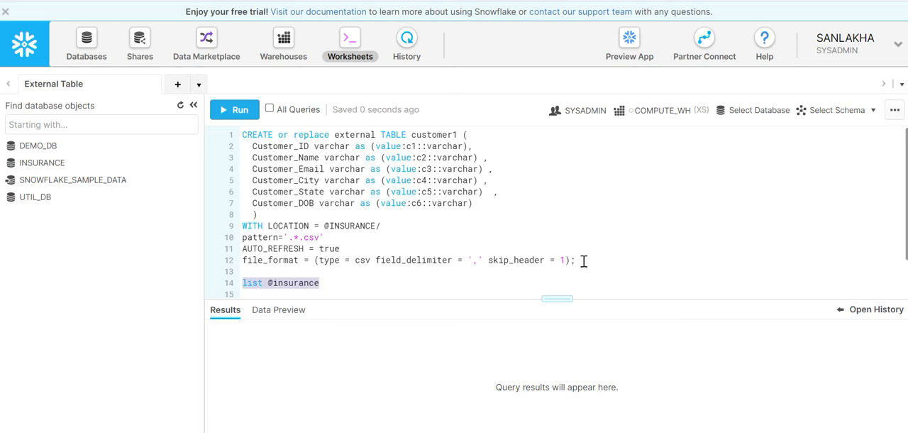
{"action": "left_click", "coordinate": [235, 110]}
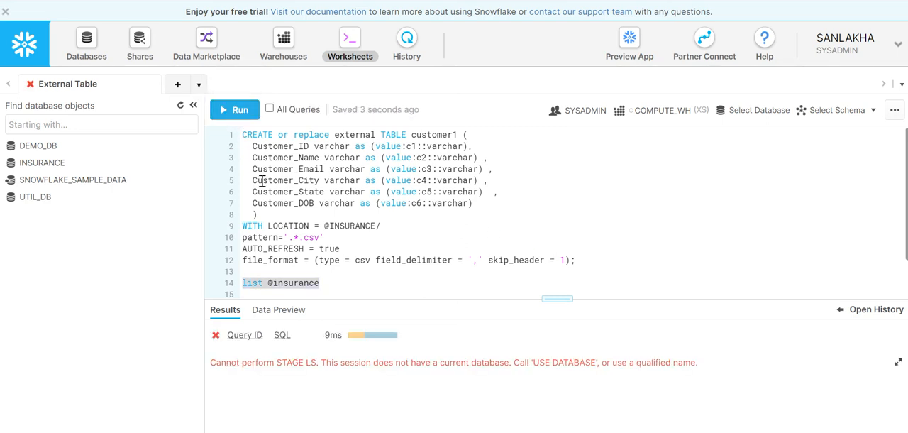
{"action": "mouse_move", "coordinate": [558, 281]}
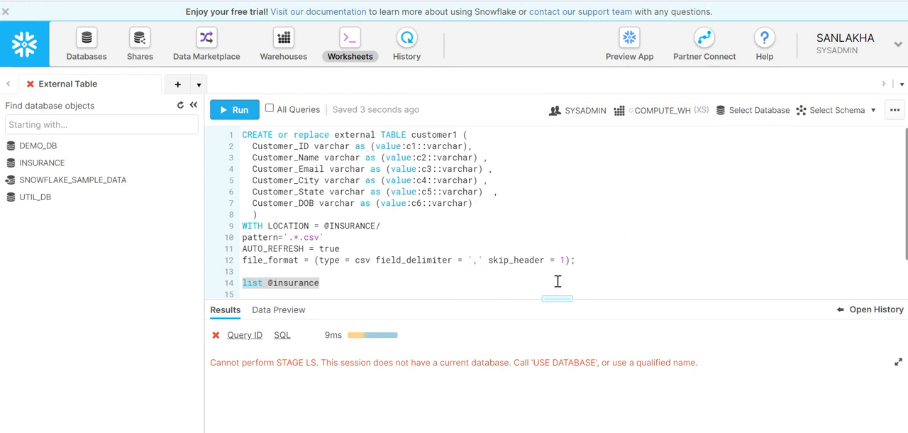
{"action": "mouse_move", "coordinate": [366, 367]}
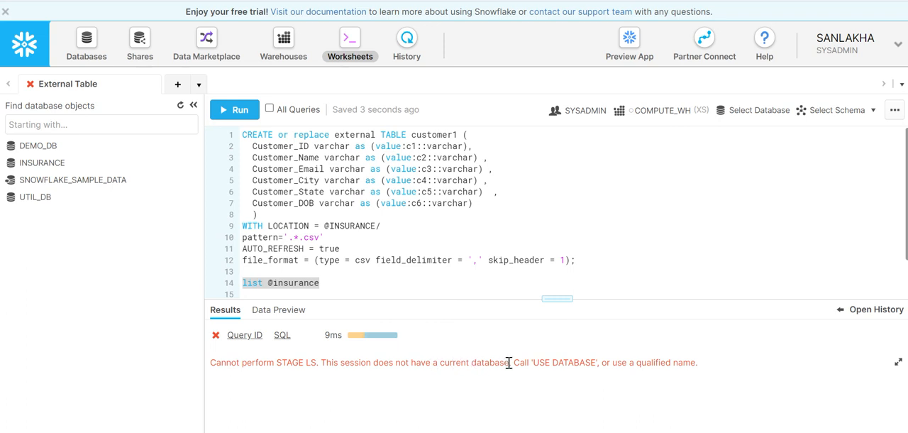
{"action": "mouse_move", "coordinate": [593, 363]}
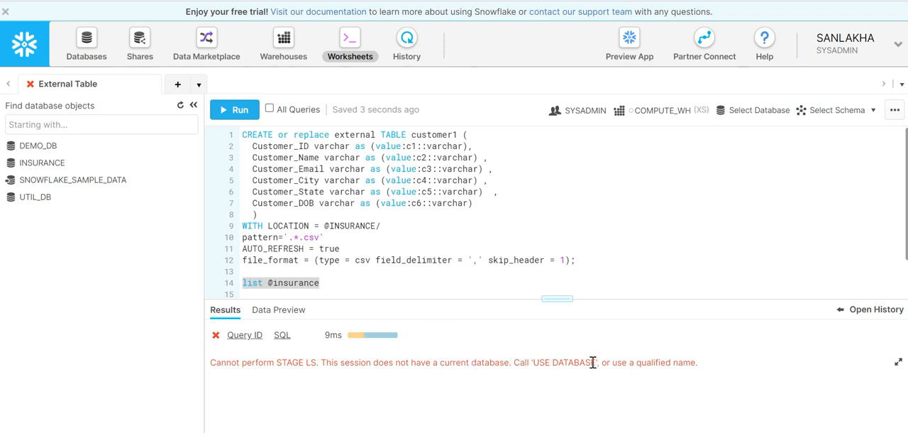
{"action": "mouse_move", "coordinate": [366, 274]}
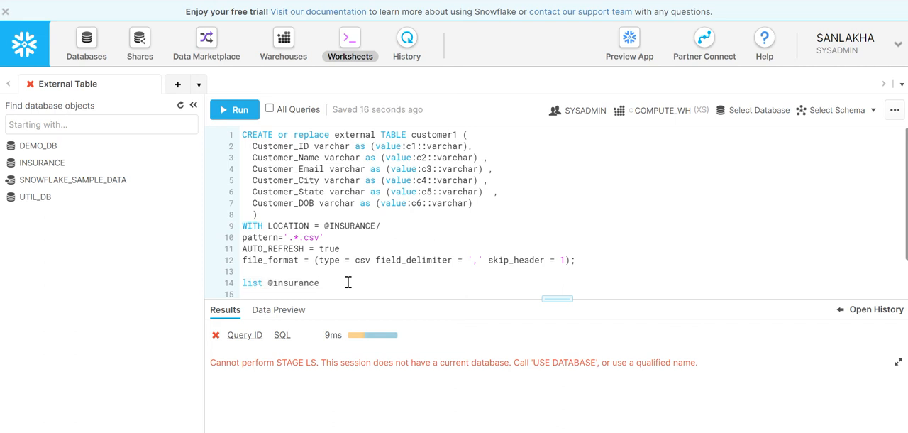
Run use INSUARNCE;, which fails because that database does not exist
{"action": "type", "text": "use"}
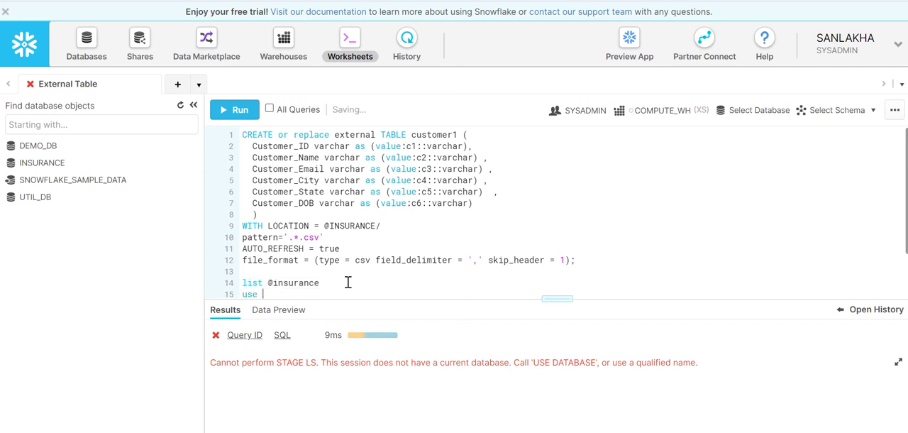
{"action": "type", "text": "INSUARNC"}
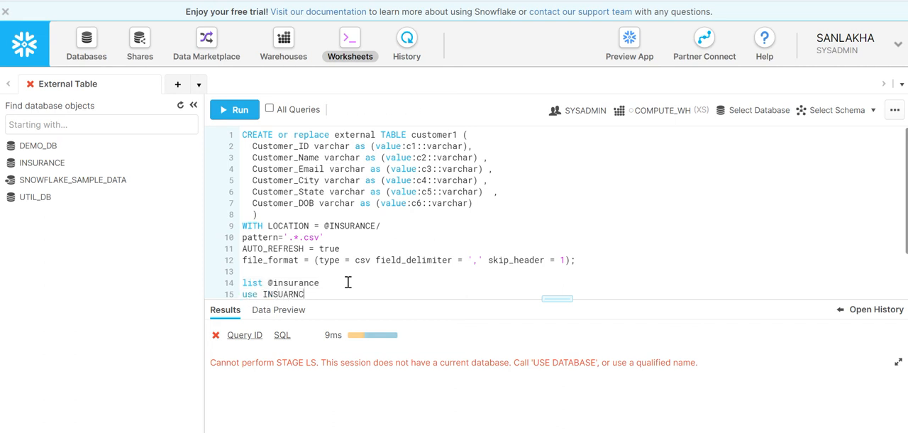
{"action": "type", "text": "E;"}
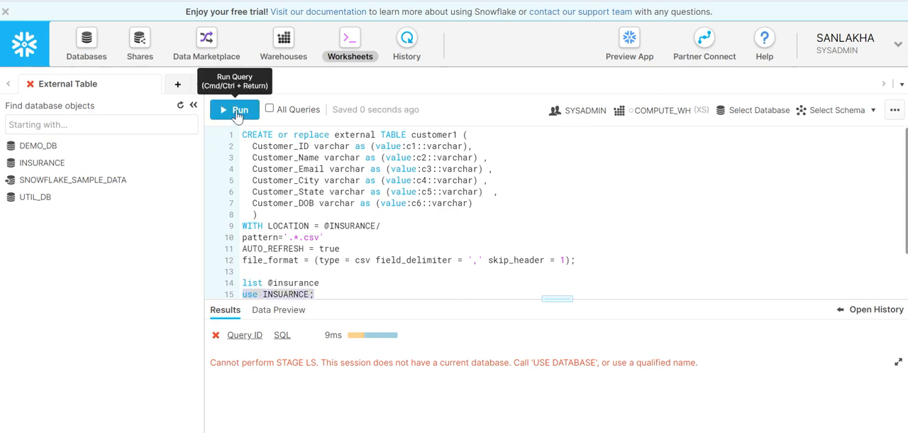
{"action": "left_click", "coordinate": [236, 110]}
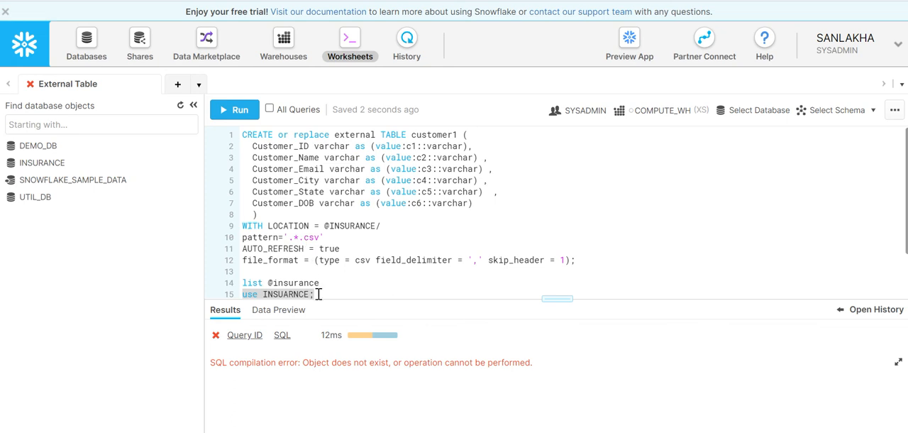
{"action": "mouse_move", "coordinate": [272, 294]}
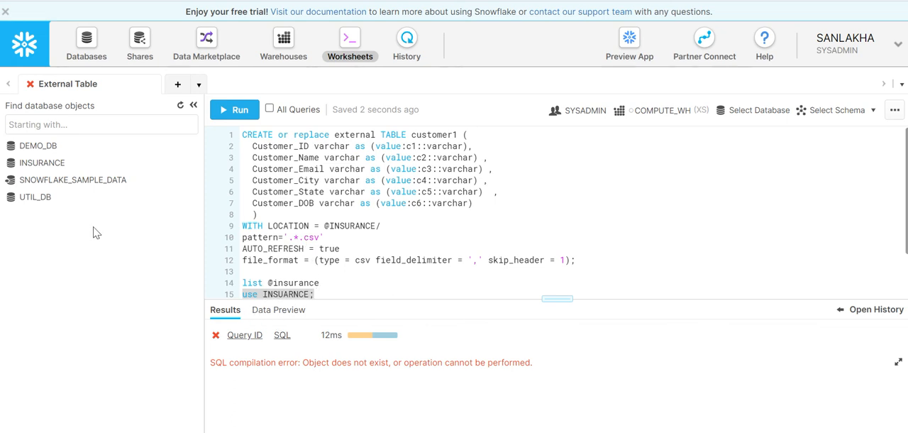
{"action": "mouse_move", "coordinate": [730, 161]}
{"action": "type", "text": " dat"}
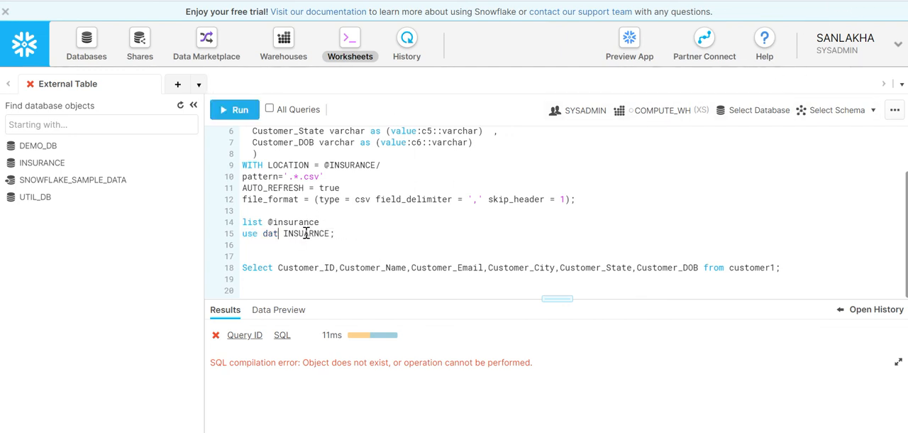
Correct and run use INSURANCE; so the session switches to that database
{"action": "key", "text": "Backspace"}
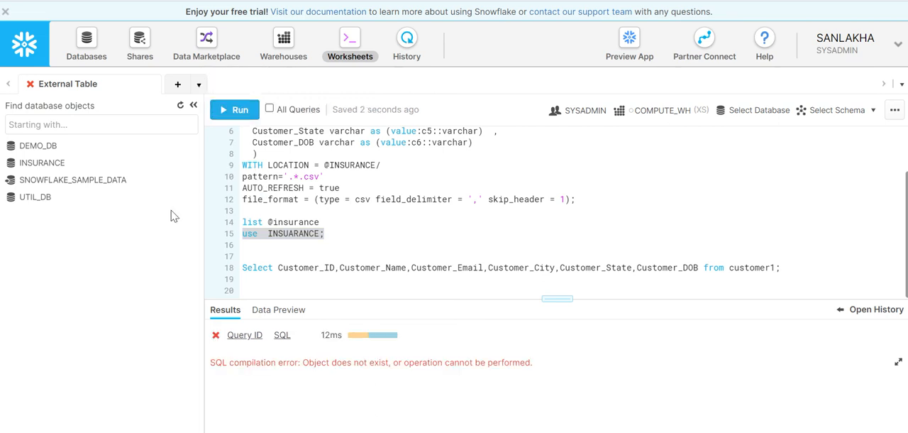
{"action": "mouse_move", "coordinate": [43, 162]}
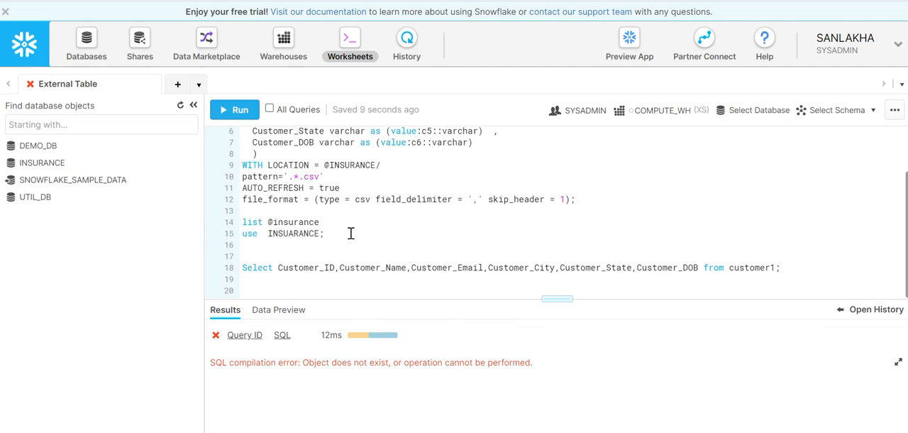
{"action": "triple_click", "coordinate": [284, 232]}
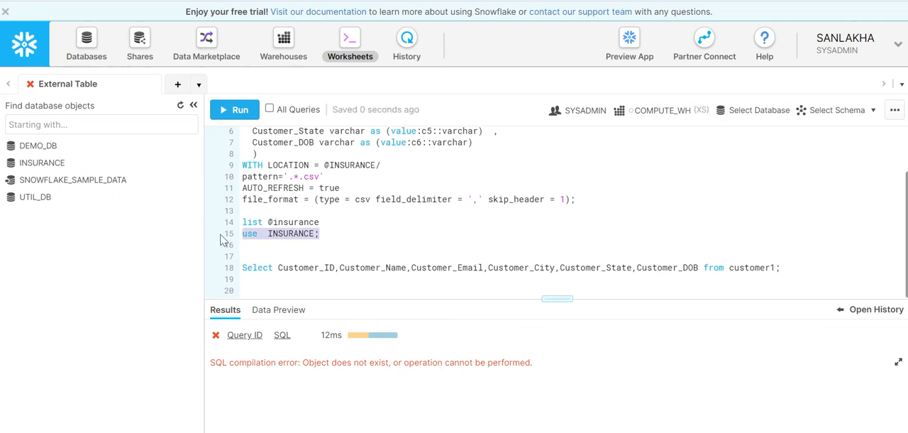
{"action": "left_click", "coordinate": [234, 109]}
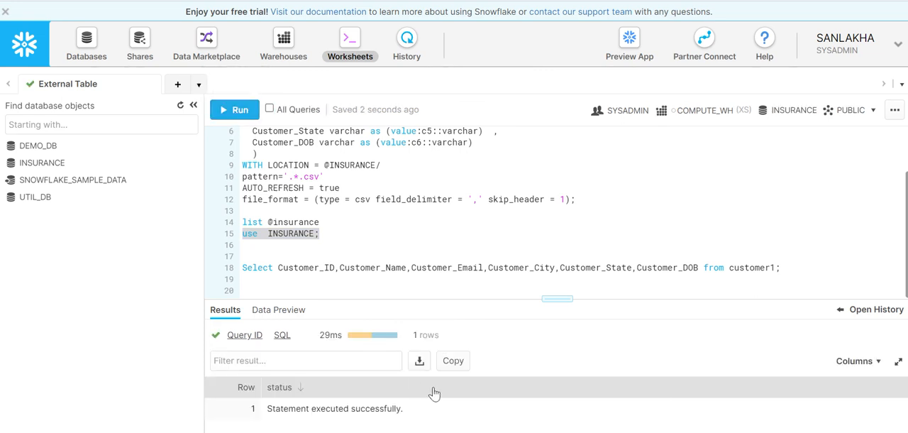
{"action": "mouse_move", "coordinate": [793, 113]}
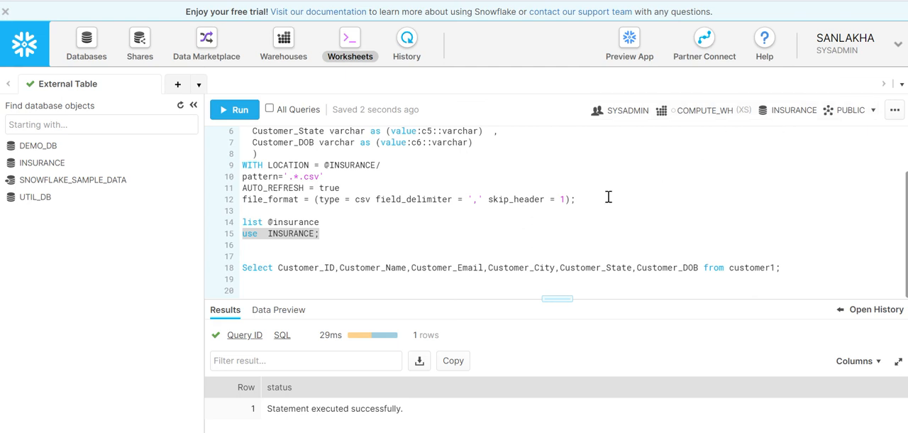
{"action": "mouse_move", "coordinate": [861, 113]}
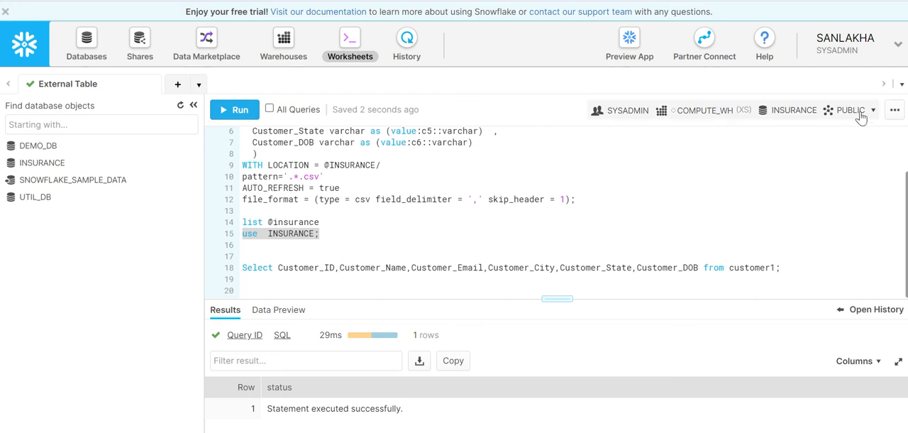
{"action": "mouse_move", "coordinate": [863, 110]}
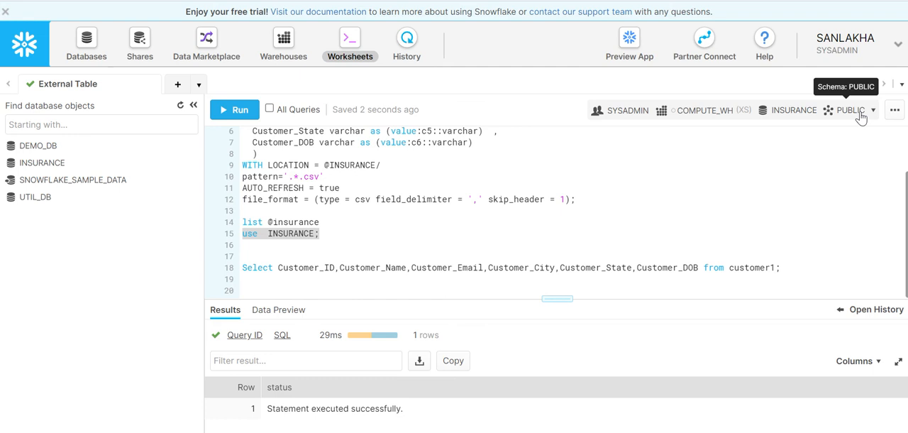
Set the session context schema to TRANSACTIONS in the INSURANCE database
{"action": "left_click", "coordinate": [860, 110]}
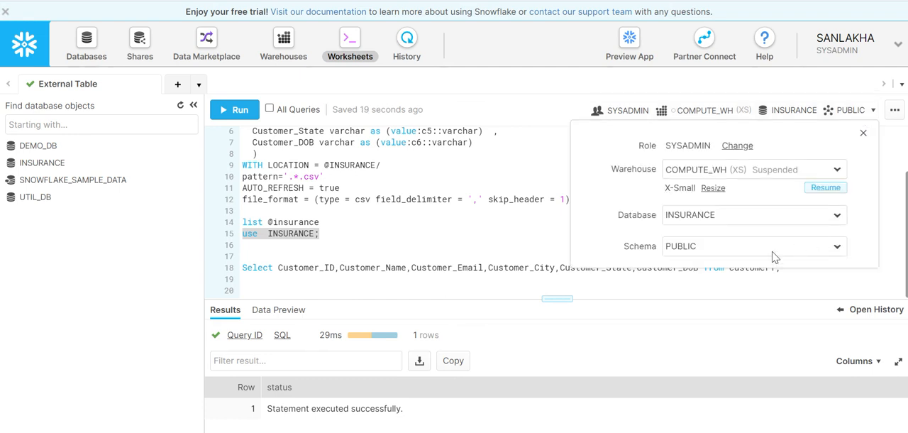
{"action": "left_click", "coordinate": [754, 247]}
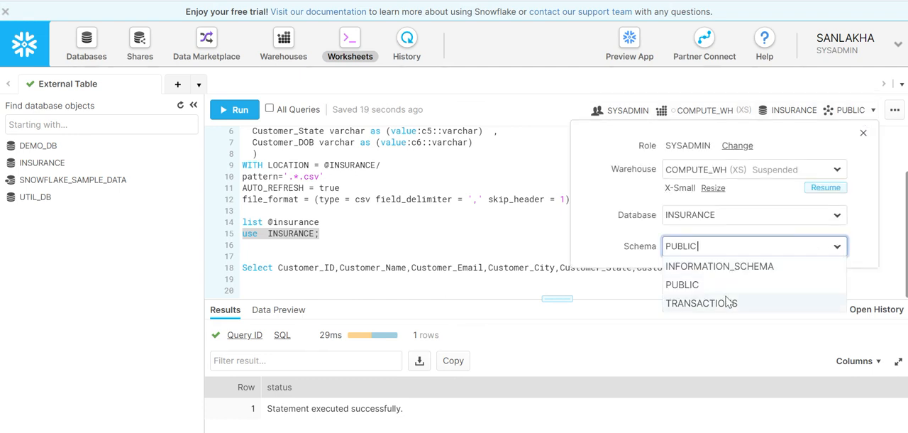
{"action": "left_click", "coordinate": [701, 304]}
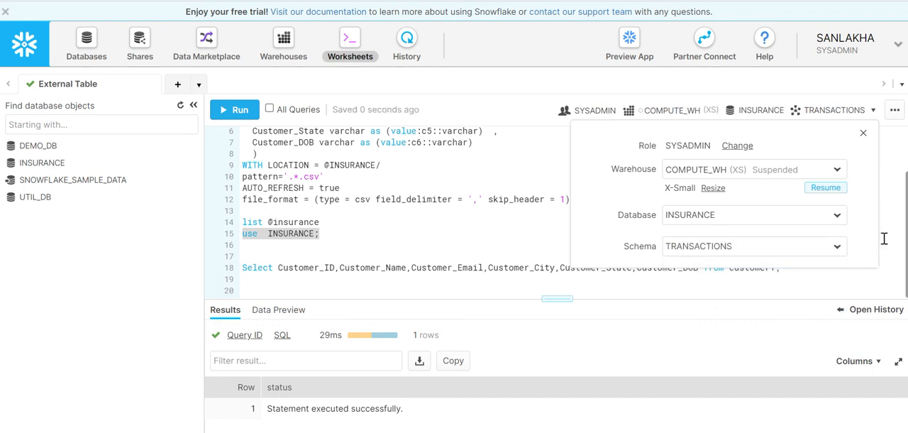
{"action": "mouse_move", "coordinate": [891, 239]}
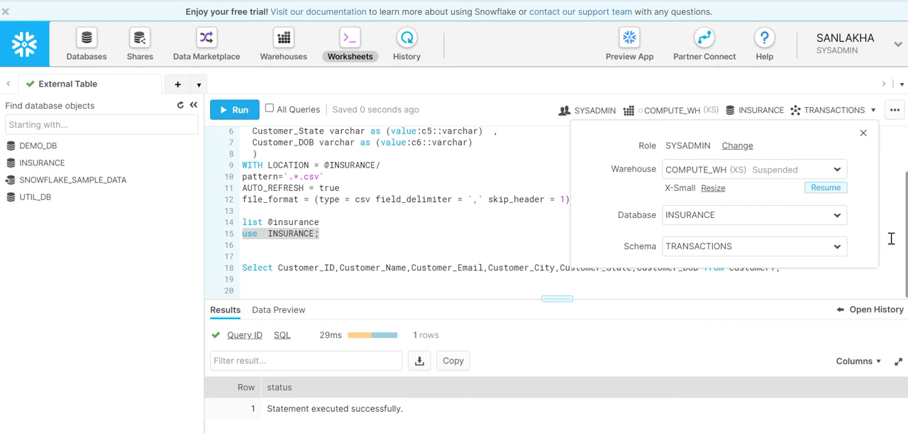
{"action": "left_click", "coordinate": [863, 134]}
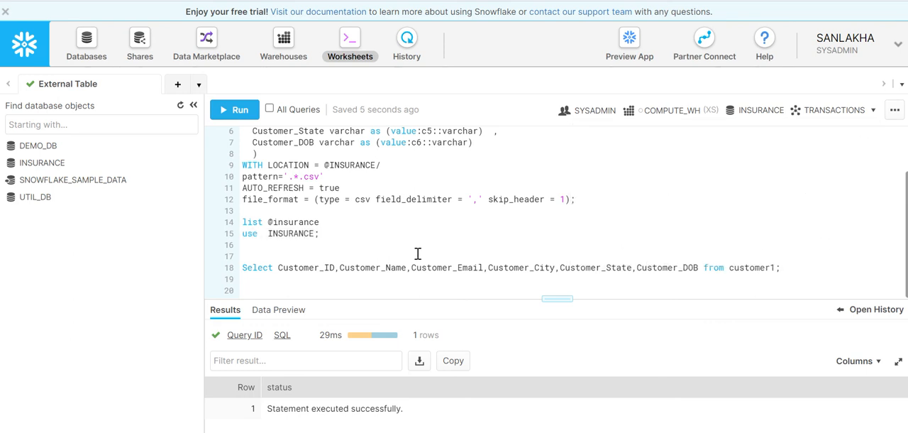
{"action": "left_click_drag", "start_coordinate": [241, 222], "coordinate": [319, 233]}
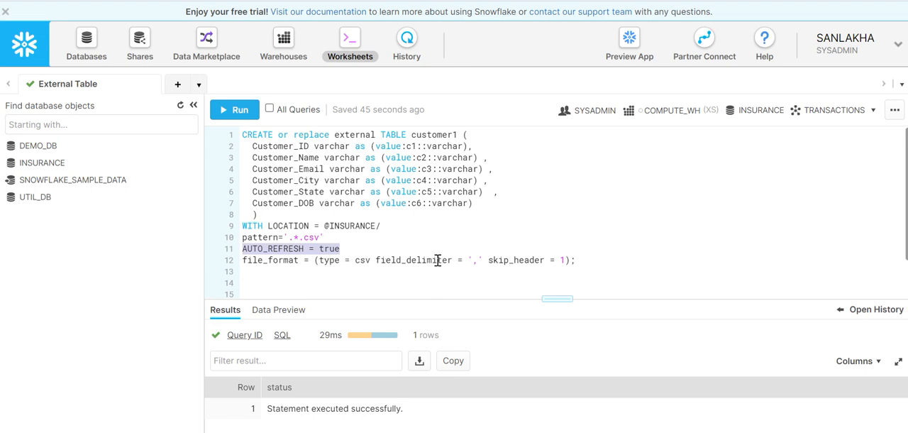
{"action": "mouse_move", "coordinate": [484, 261]}
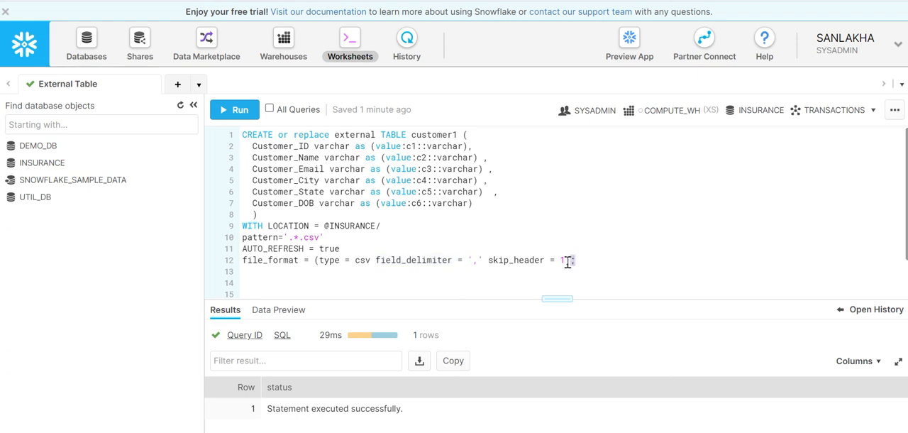
{"action": "left_click_drag", "start_coordinate": [574, 259], "coordinate": [488, 260]}
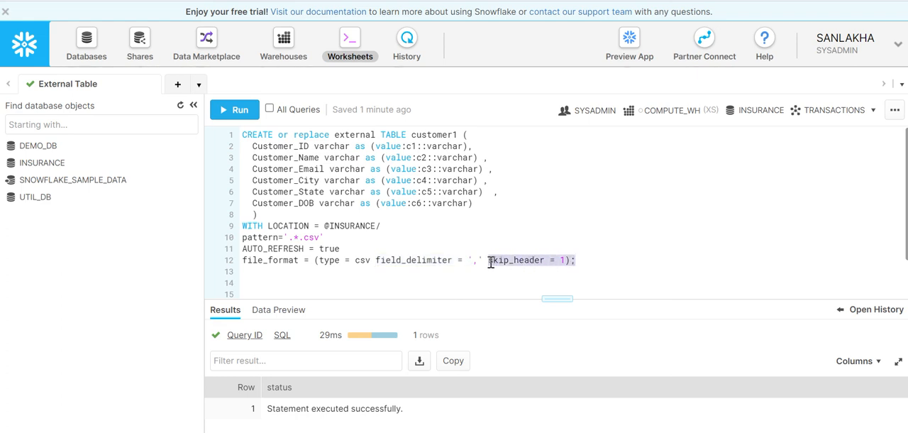
{"action": "mouse_move", "coordinate": [502, 264]}
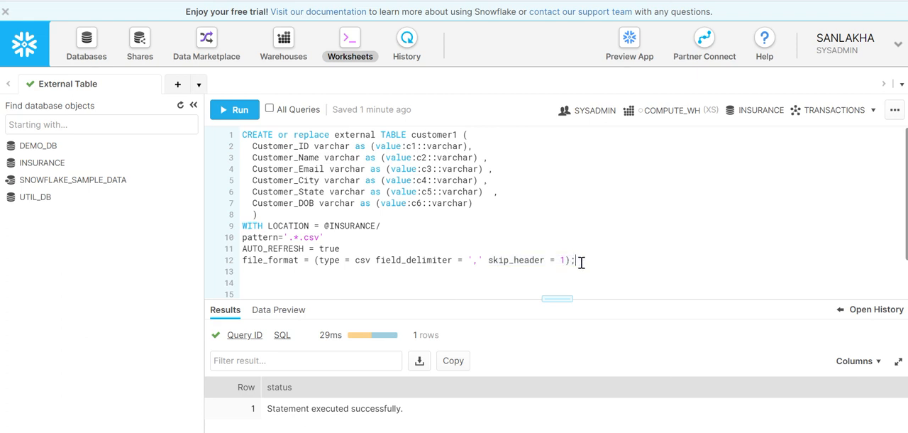
{"action": "mouse_move", "coordinate": [230, 114]}
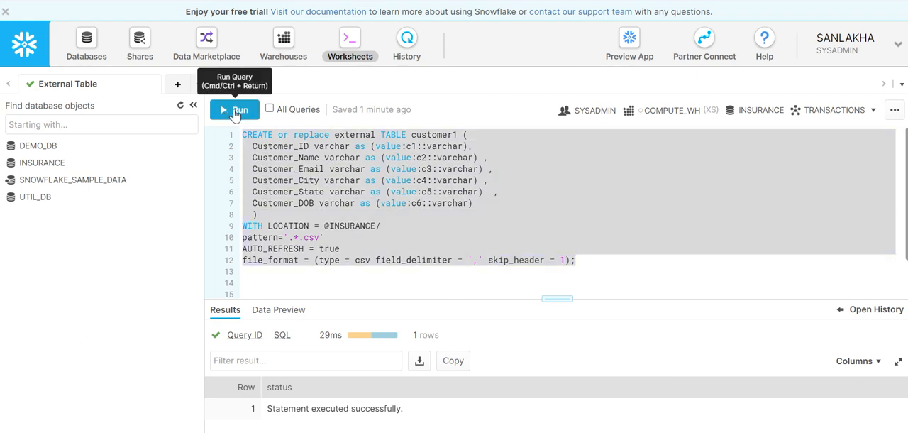
Run the CREATE OR REPLACE EXTERNAL TABLE customer1 statement successfully
{"action": "left_click", "coordinate": [234, 109]}
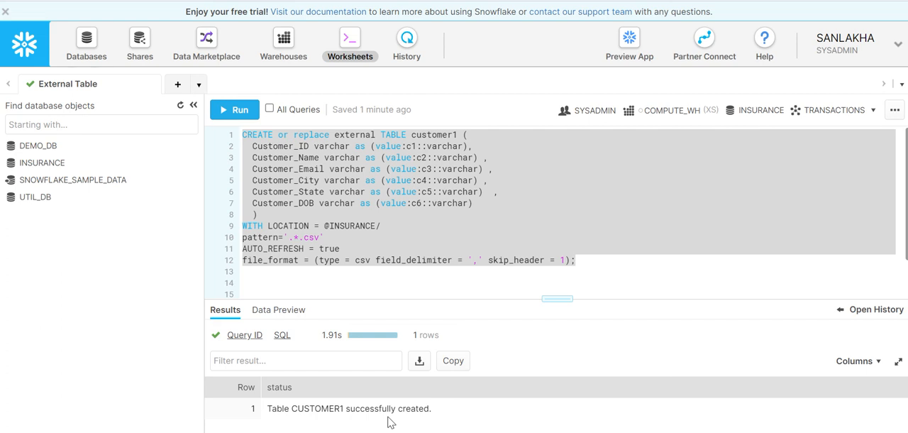
{"action": "mouse_move", "coordinate": [270, 414]}
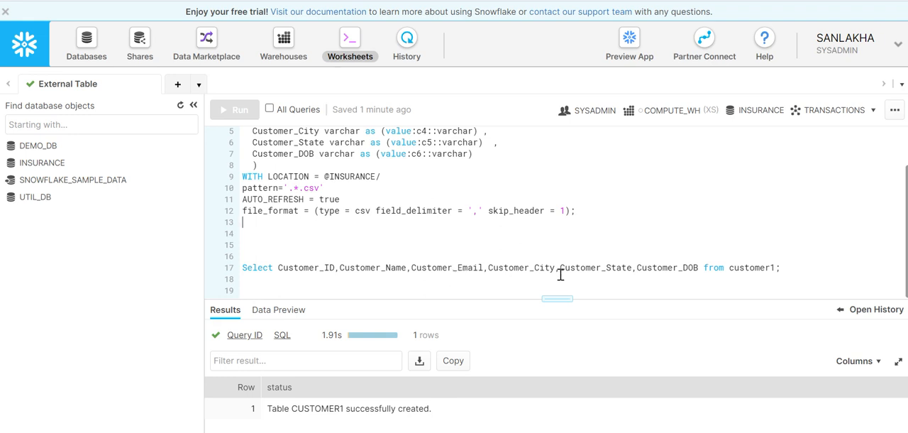
Run the SELECT on customer1 and review its 100 customer rows in the enlarged results pane
{"action": "left_click_drag", "start_coordinate": [558, 267], "coordinate": [780, 267]}
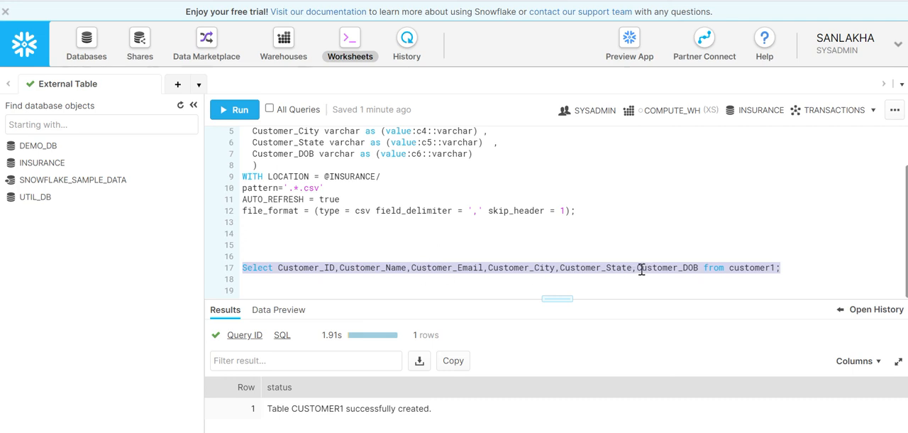
{"action": "mouse_move", "coordinate": [247, 115]}
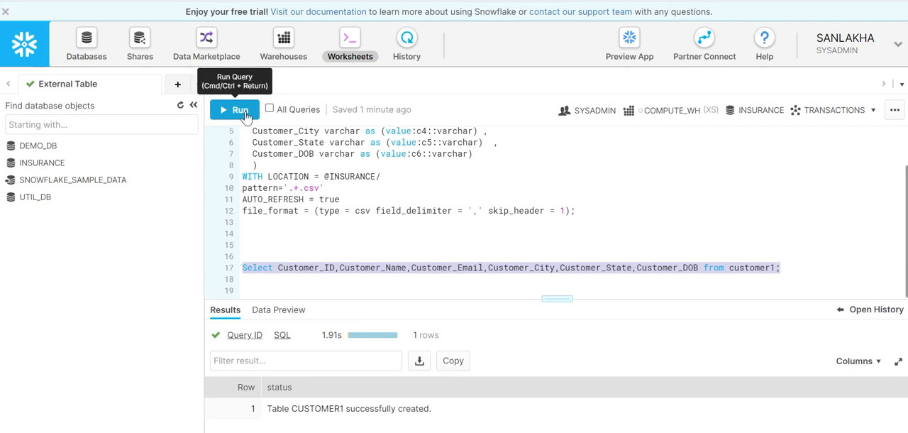
{"action": "left_click", "coordinate": [234, 109]}
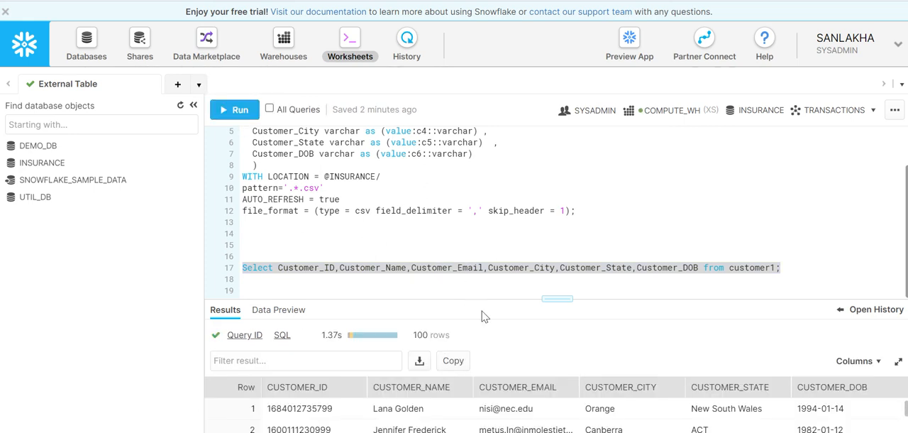
{"action": "left_click_drag", "start_coordinate": [557, 298], "coordinate": [547, 190]}
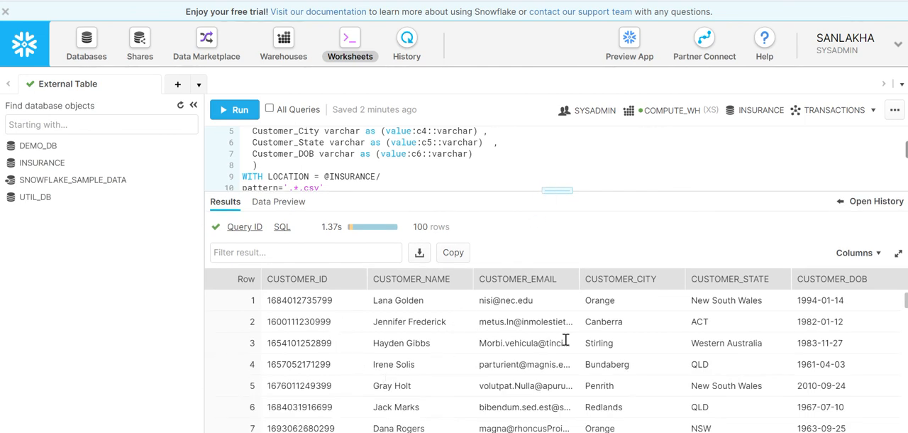
{"action": "scroll", "scroll_direction": "down", "scroll_amount": 3}
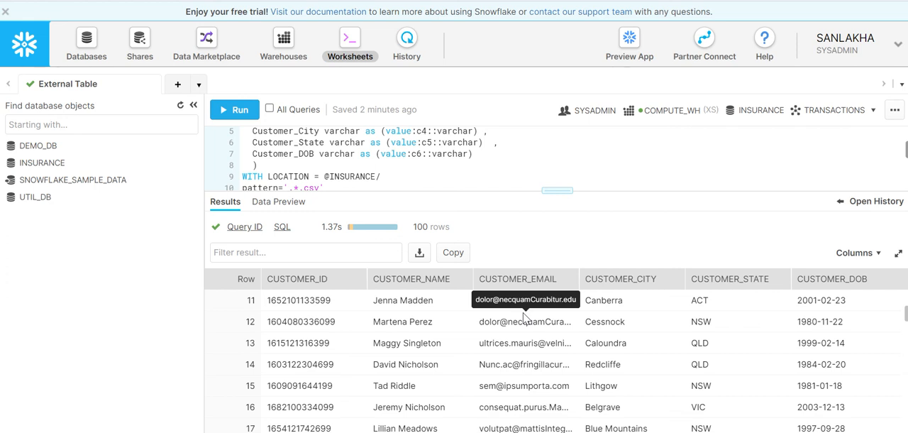
{"action": "mouse_move", "coordinate": [429, 386]}
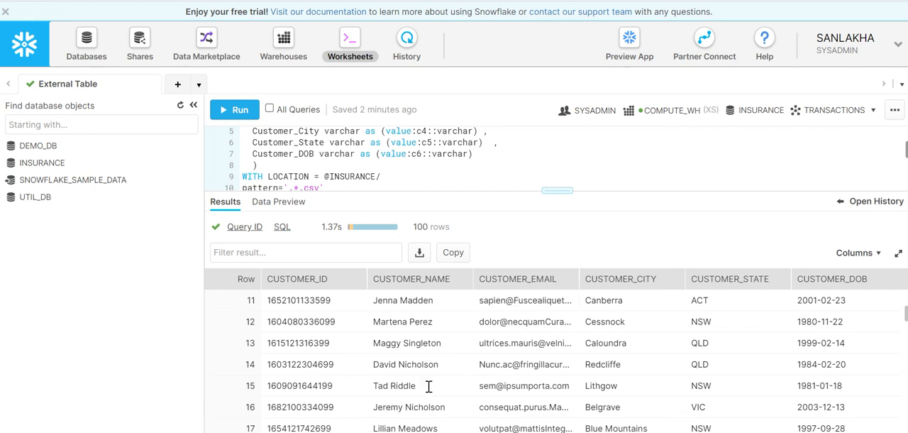
{"action": "mouse_move", "coordinate": [589, 182]}
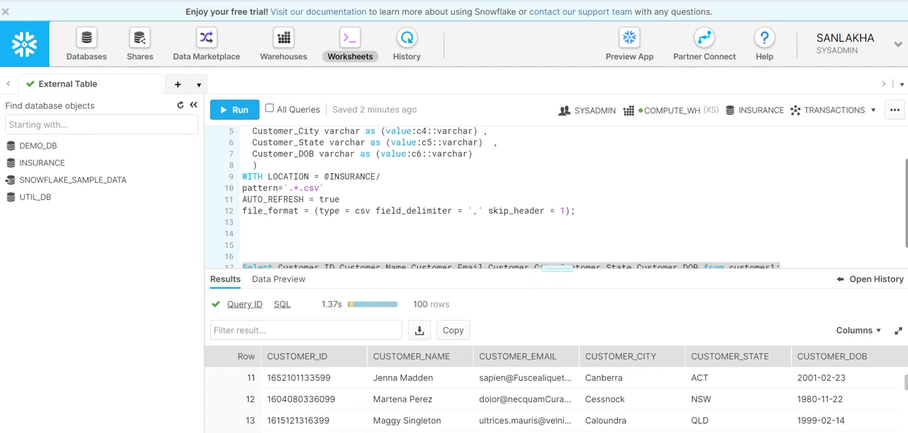
{"action": "mouse_move", "coordinate": [864, 6]}
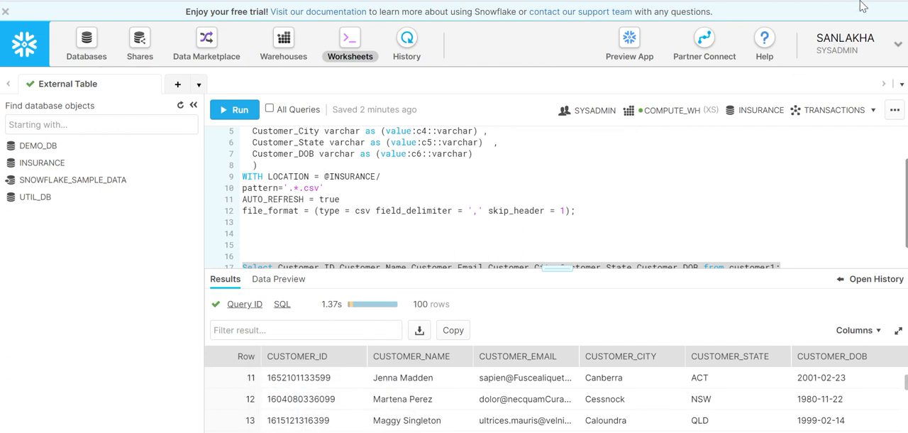